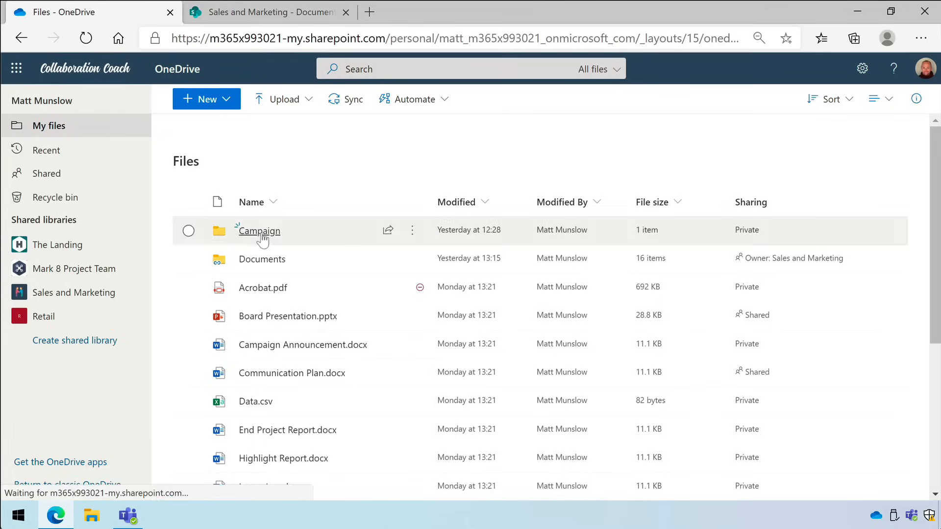
Open the Campaign folder, show Annual Report.pptx actions, then go to the Sales and Marketing site
left_click(258, 231)
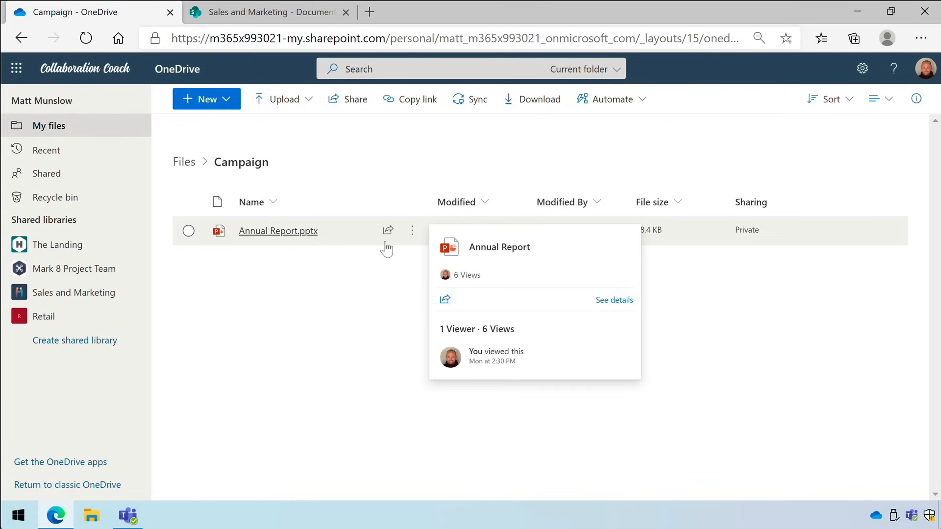
left_click(412, 230)
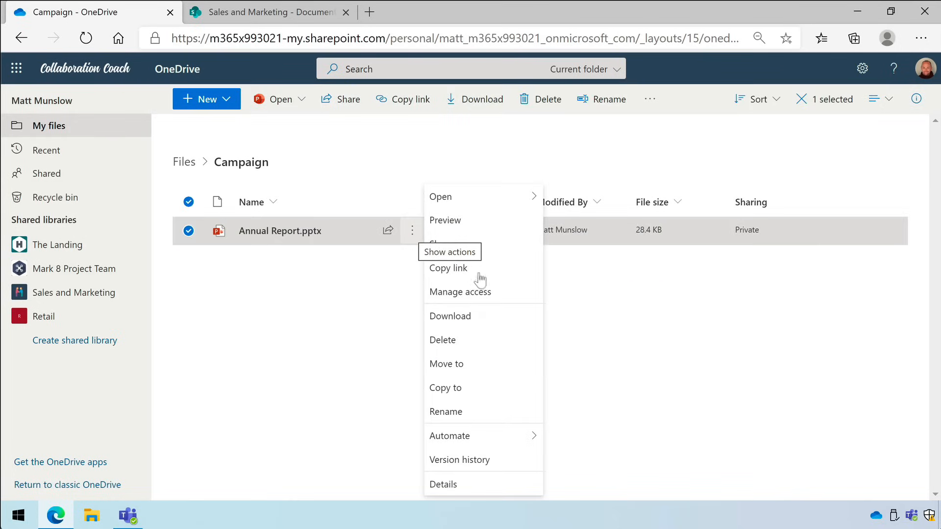
left_click(460, 291)
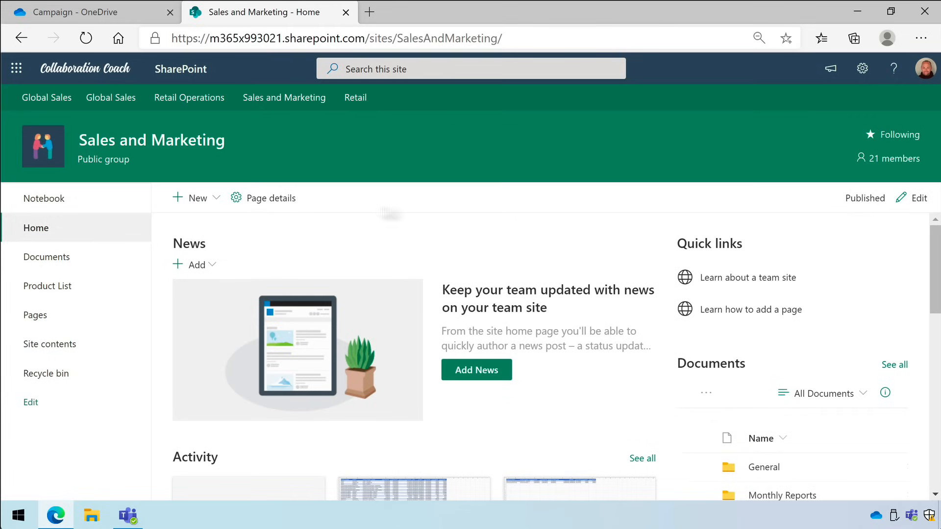
Open the site's Documents library and start sharing DG-1000 Product Overview.pptx via Send link
left_click(47, 257)
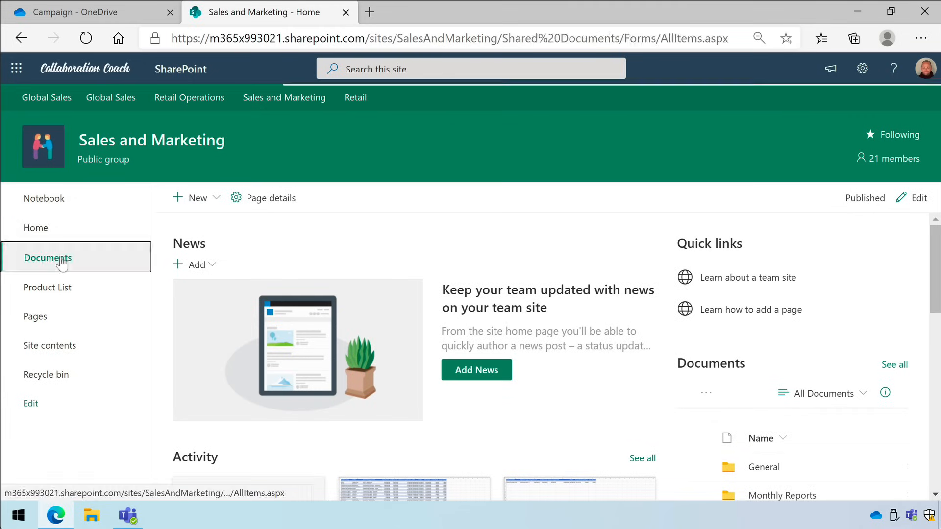
left_click(47, 256)
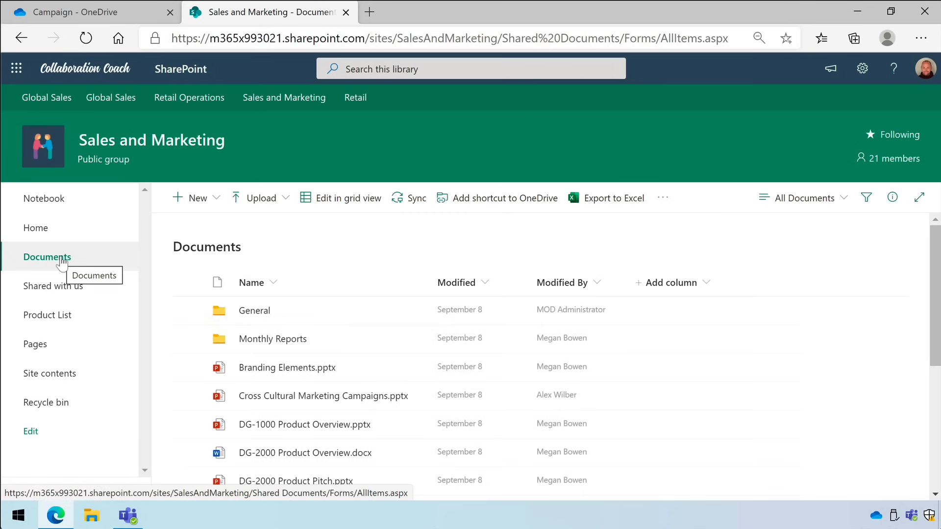
mouse_move(374, 430)
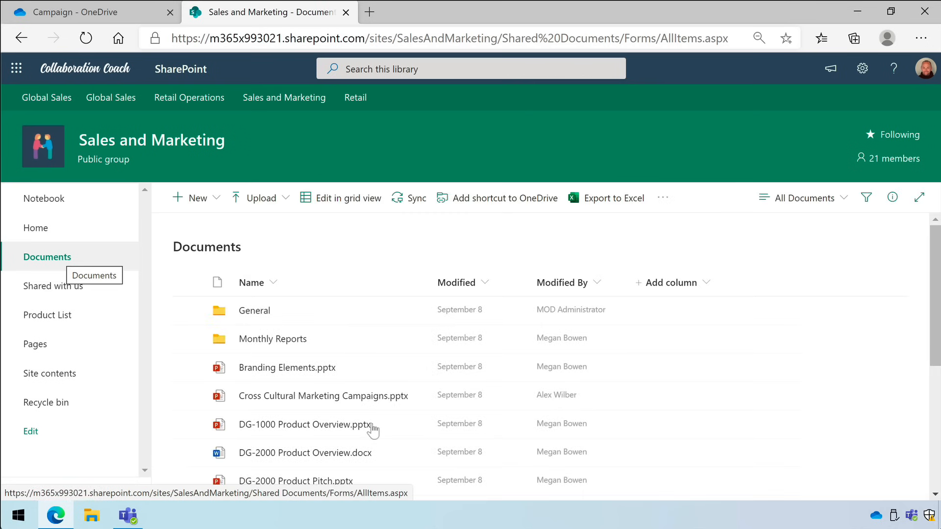
left_click(388, 425)
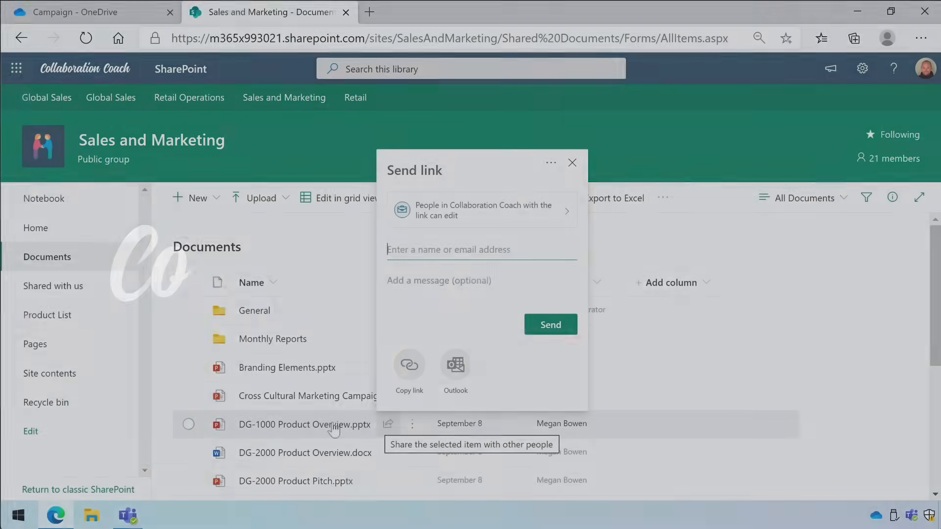
Leave the Send link dialog and return to the OneDrive My files root
left_click(90, 11)
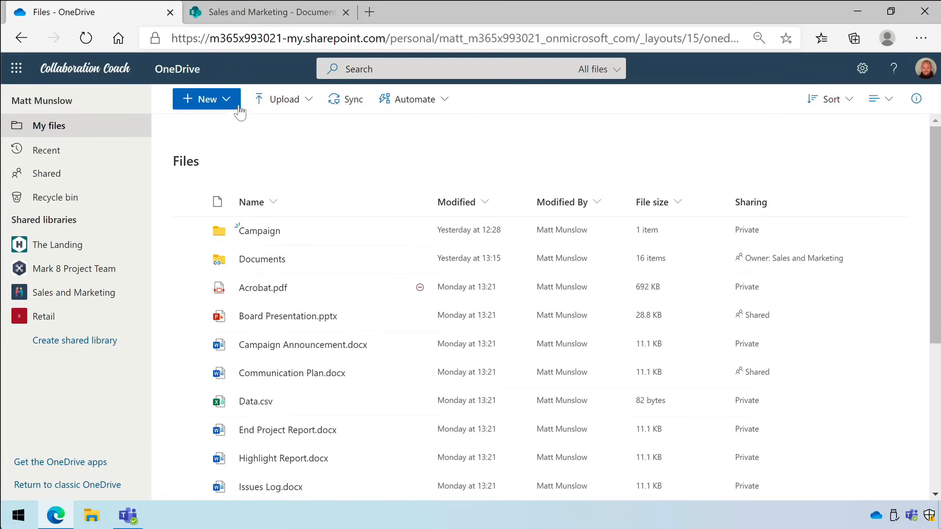
mouse_move(283, 99)
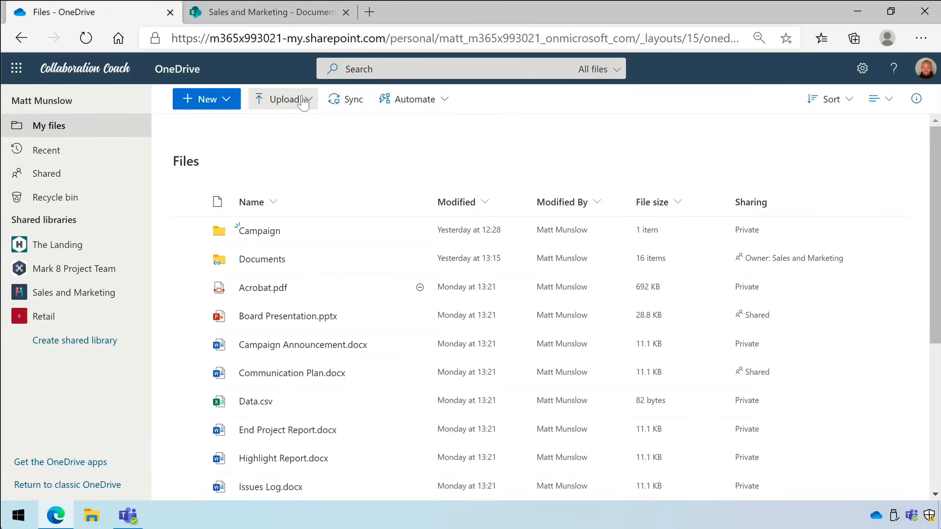
Return to the Sales and Marketing Documents library
left_click(283, 99)
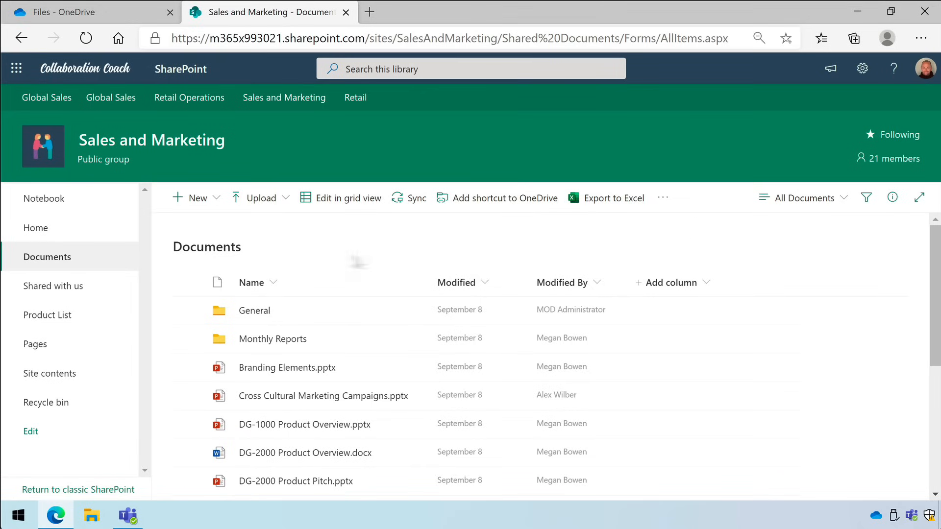
Review the library's New and Upload menus and the site home's New menu, then return to OneDrive
left_click(192, 197)
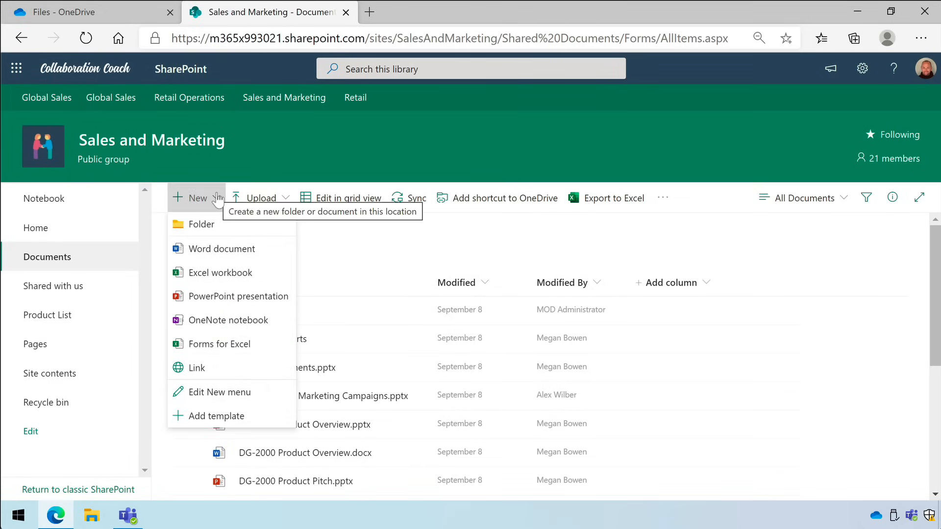
left_click(260, 198)
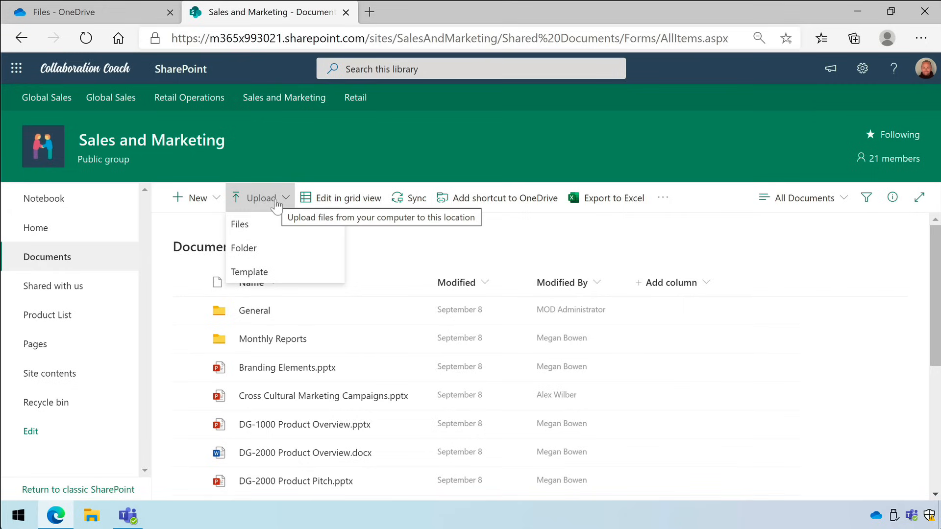
mouse_move(163, 215)
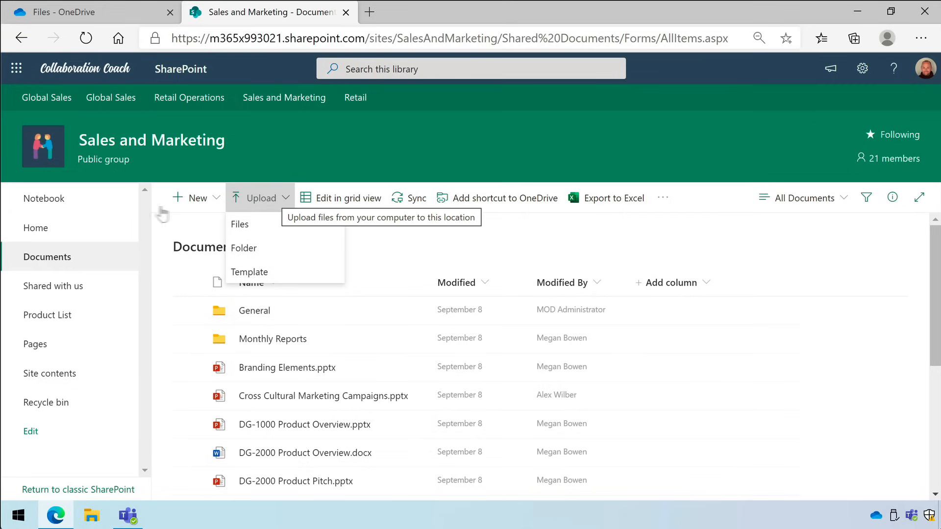
left_click(36, 228)
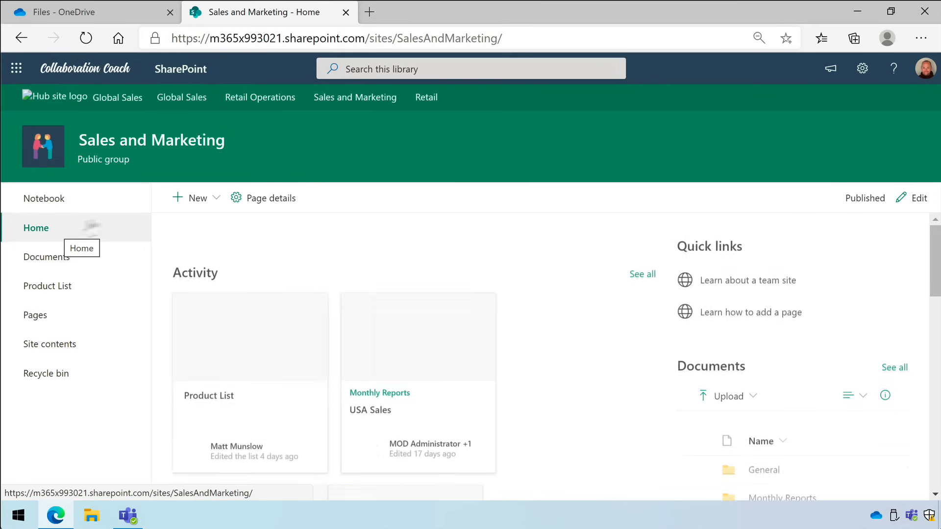
left_click(196, 197)
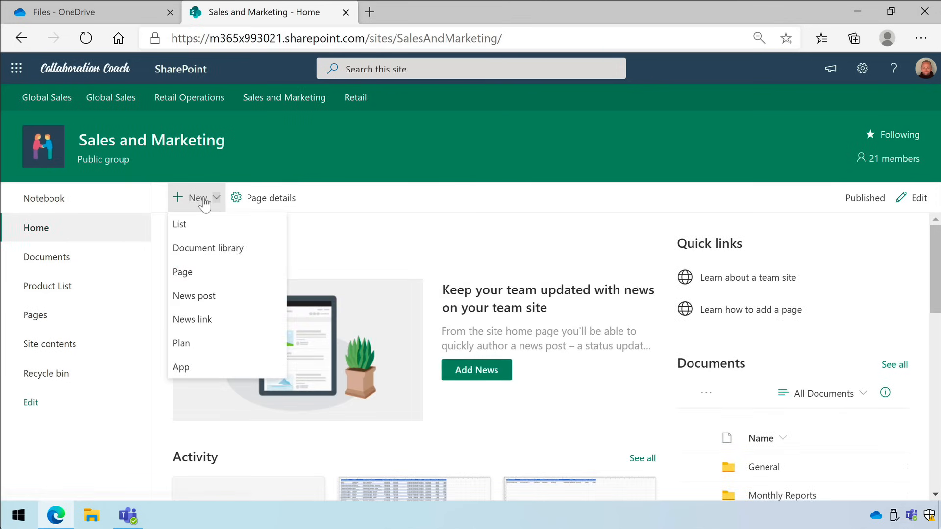
mouse_move(249, 216)
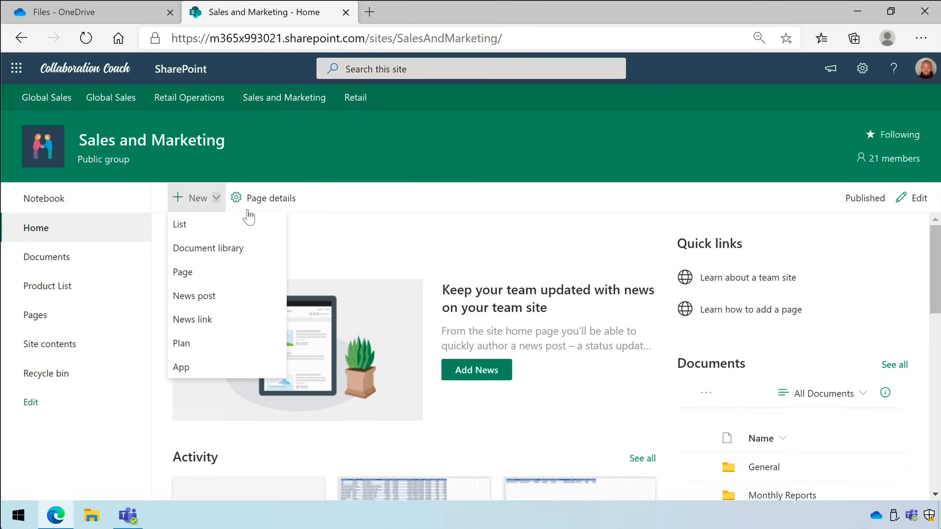
left_click(90, 12)
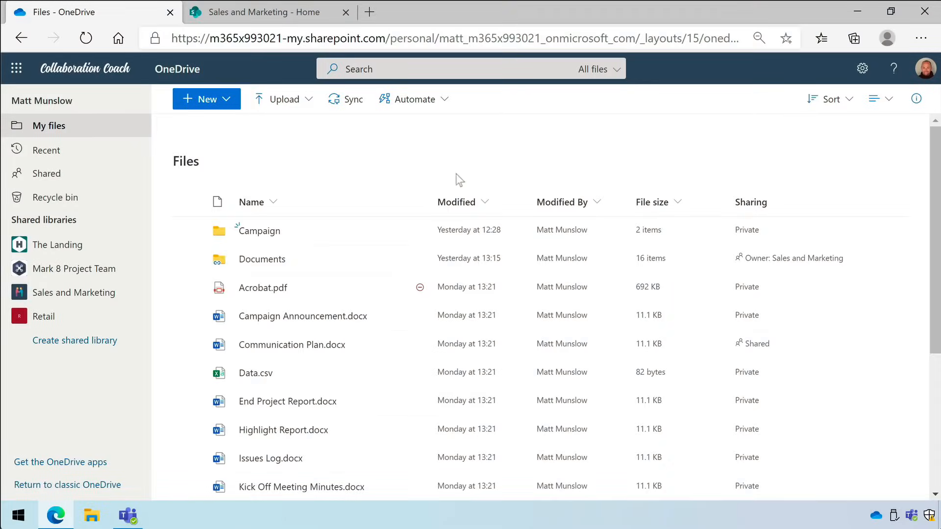
Create a folder named My Folder in OneDrive's My files
left_click(206, 99)
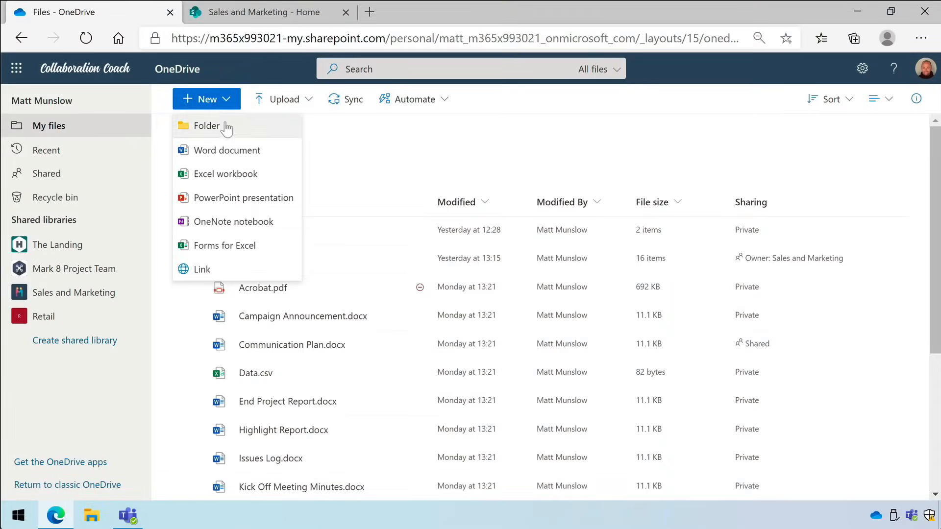
left_click(206, 125)
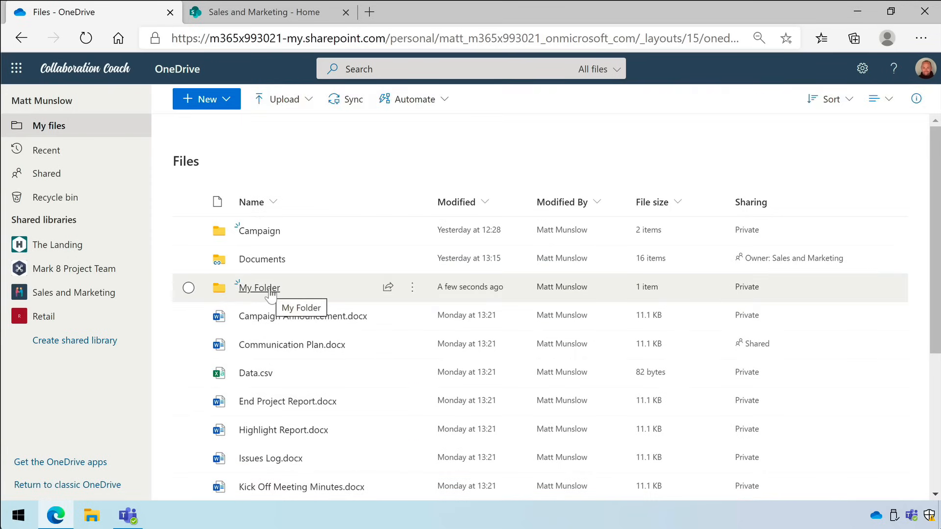
left_click(267, 12)
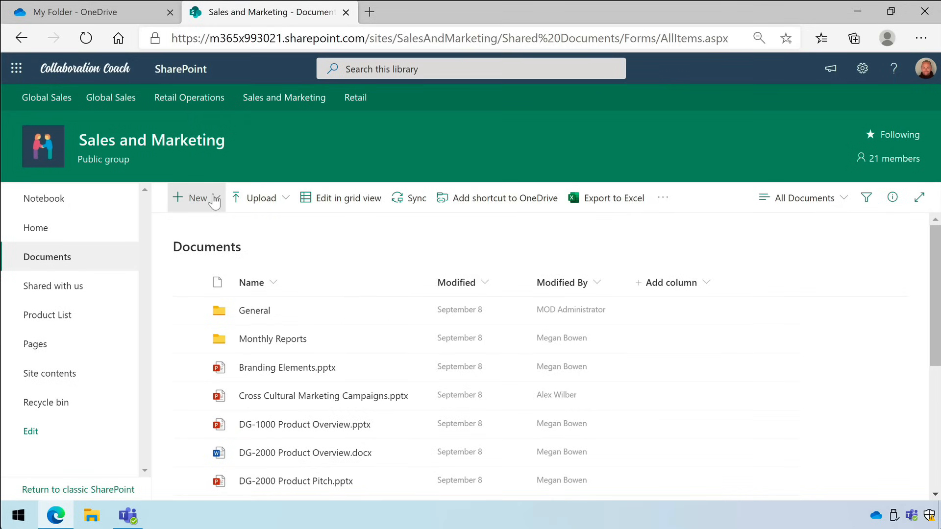
Create Team Folder in Documents, move Branding Elements.pptx into it, and open it
type("Tea")
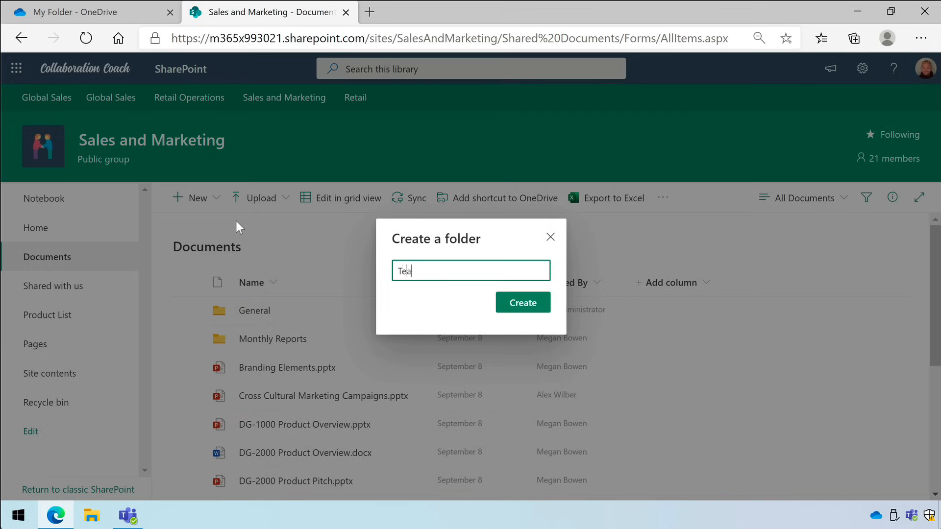
left_click(522, 302)
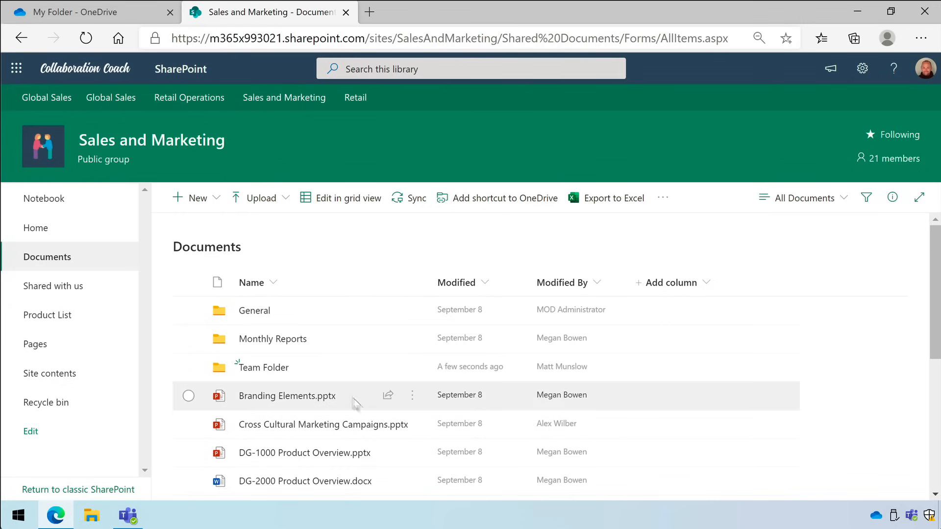
left_click(188, 396)
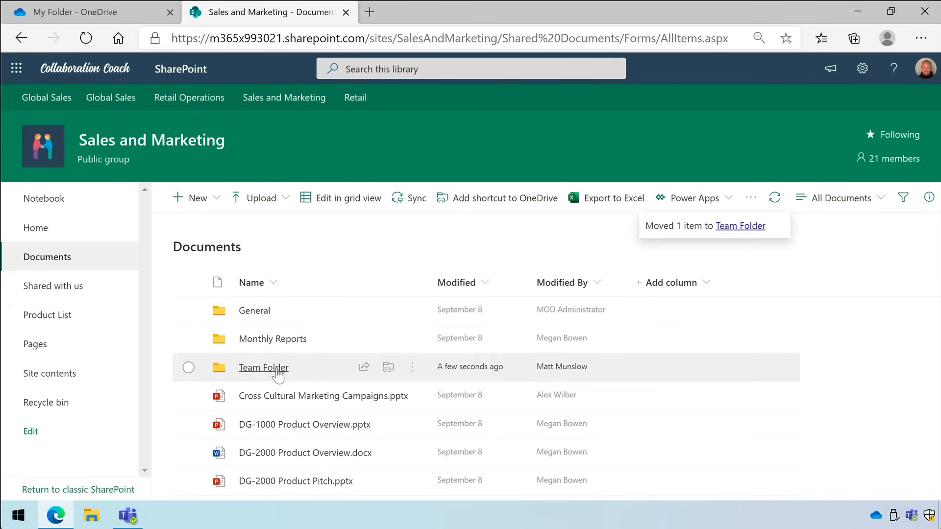
left_click(263, 368)
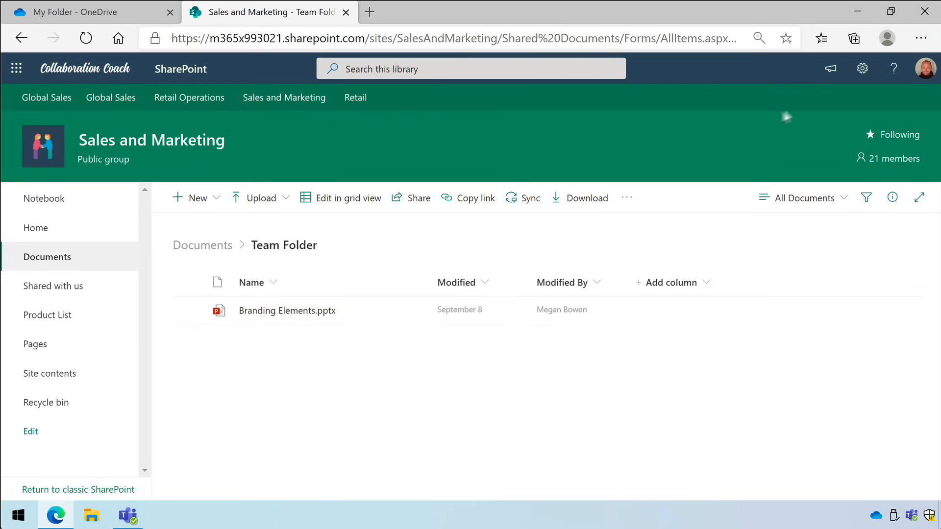
From Site contents, start creating a new document library
left_click(862, 68)
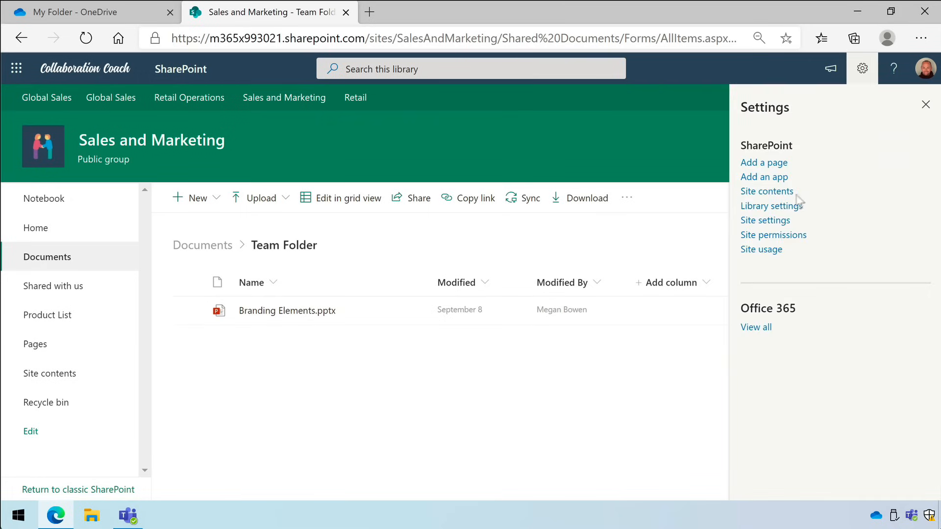
left_click(767, 190)
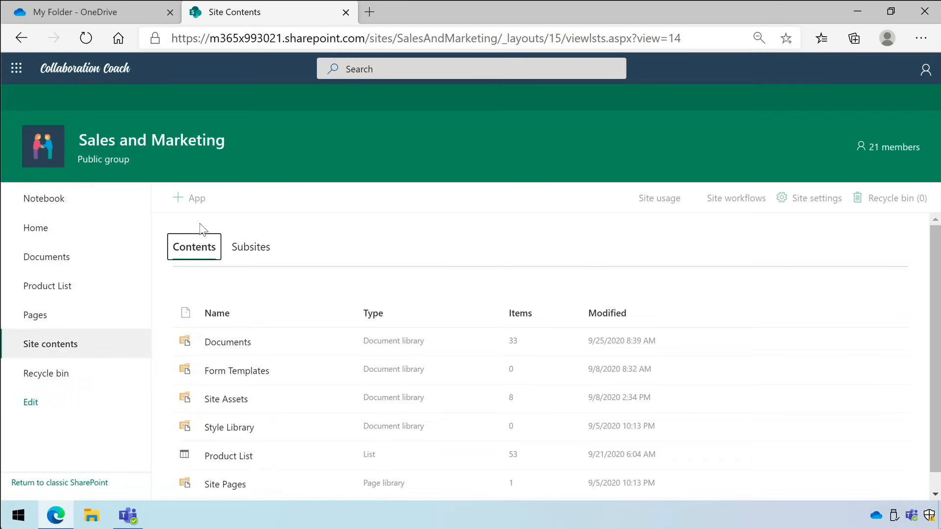
left_click(195, 198)
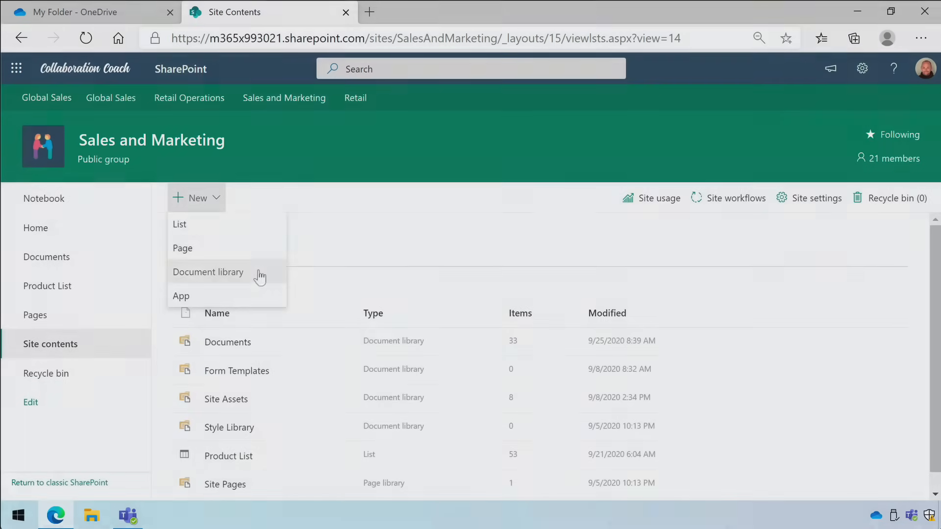
left_click(208, 272)
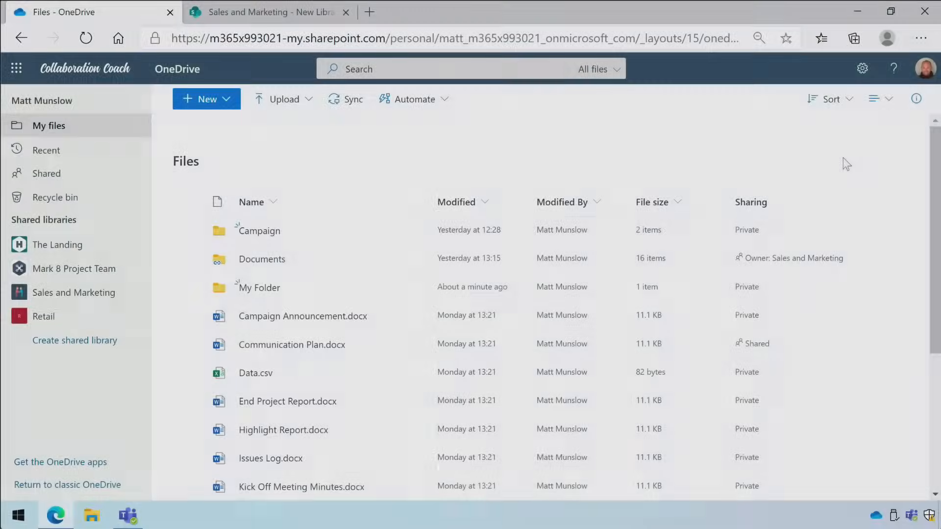
Open Manage access for Communication Plan.docx and bring up the Stop sharing confirmation
left_click(188, 345)
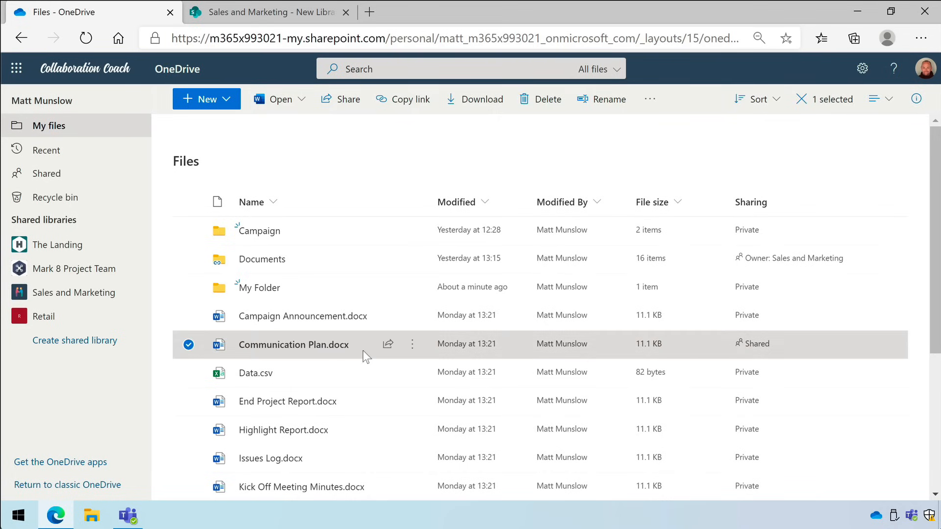
left_click(916, 99)
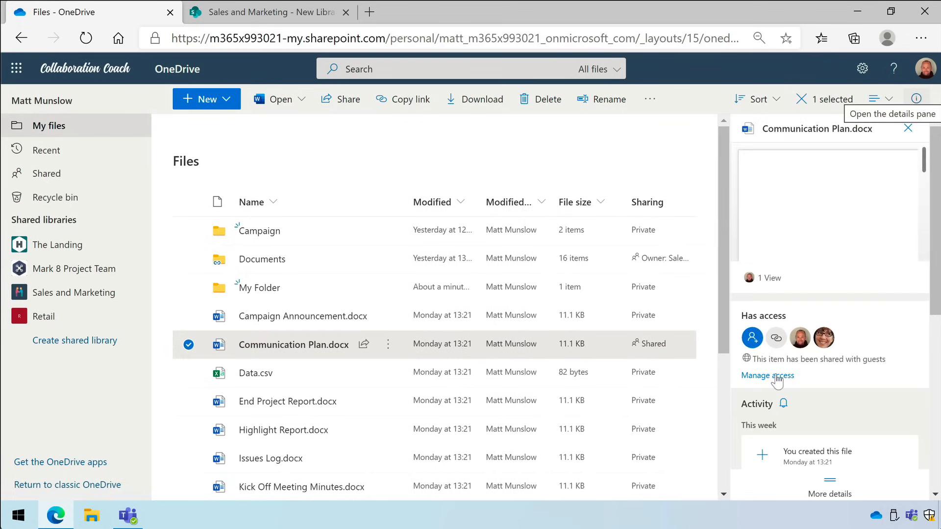
left_click(768, 375)
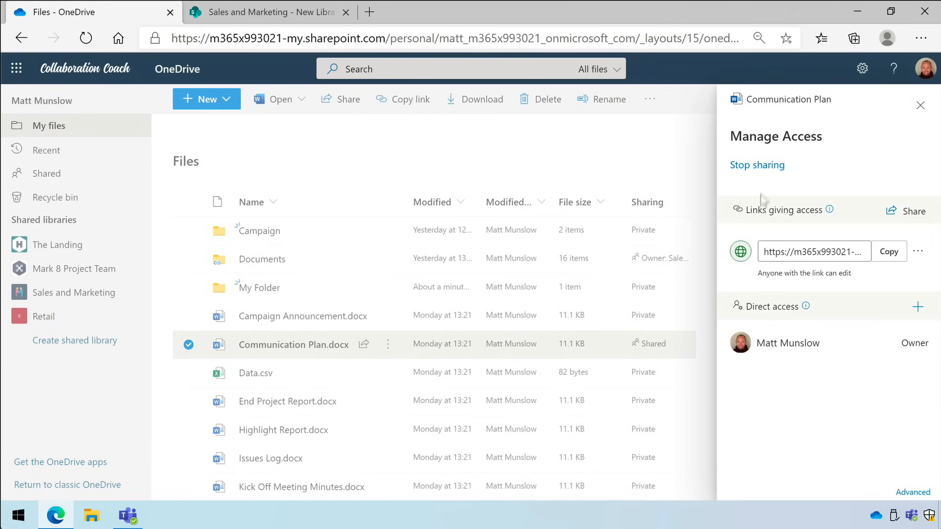
left_click(757, 165)
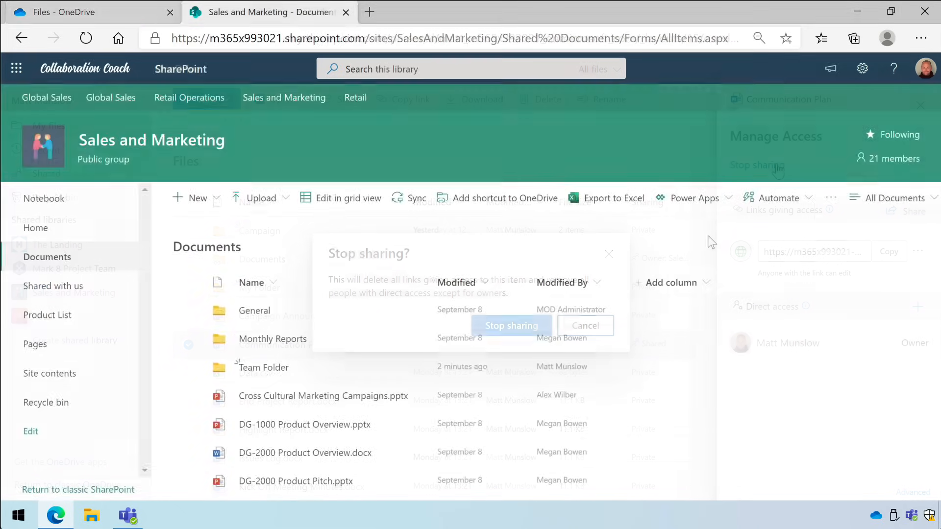
Open Manage access for Cross Cultural Marketing Campaigns.pptx and scroll its groups and people
left_click(584, 325)
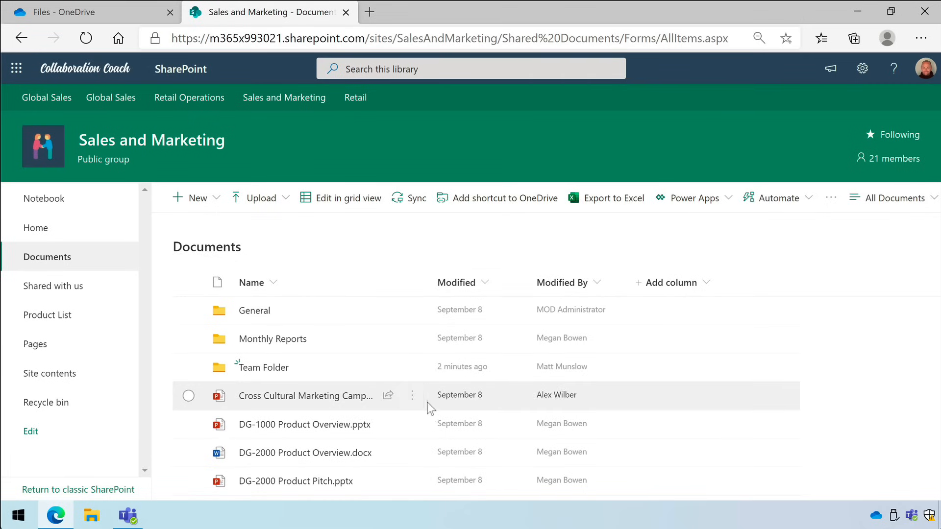
left_click(188, 395)
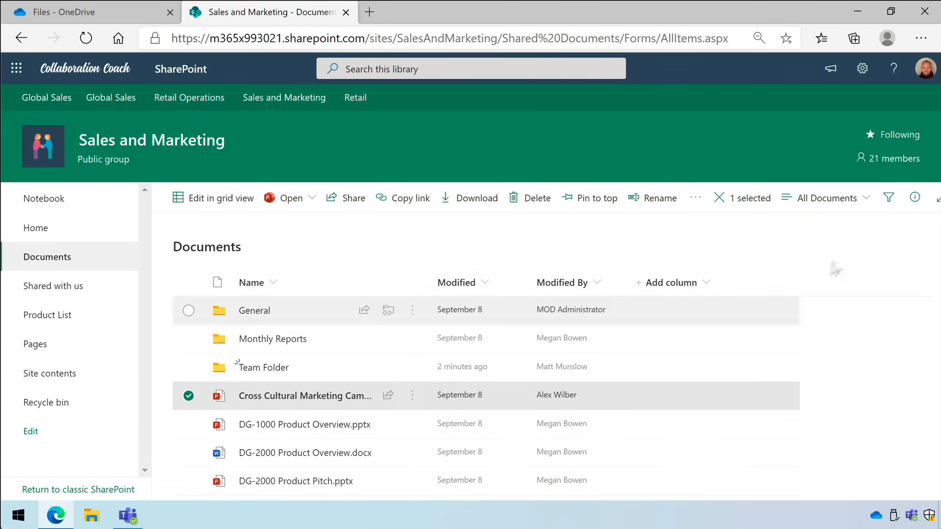
left_click(915, 198)
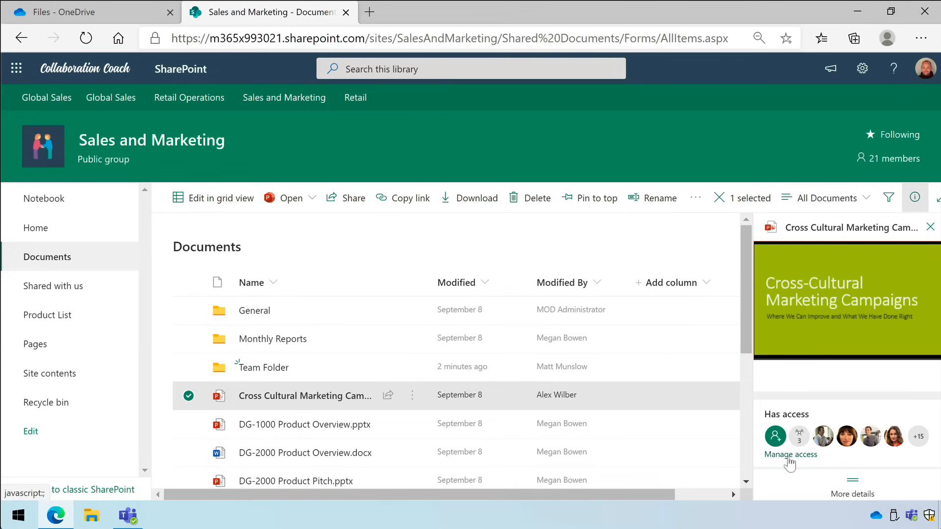
left_click(790, 454)
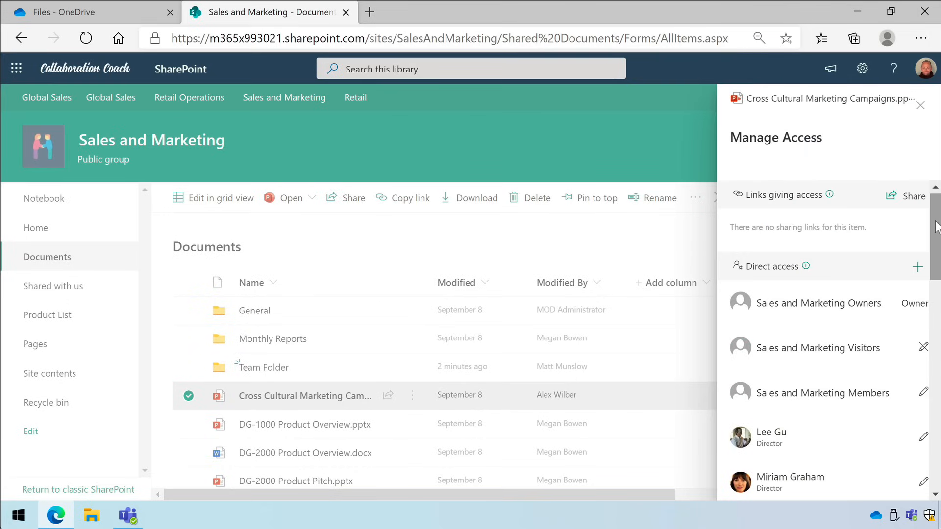
scroll("down", 3)
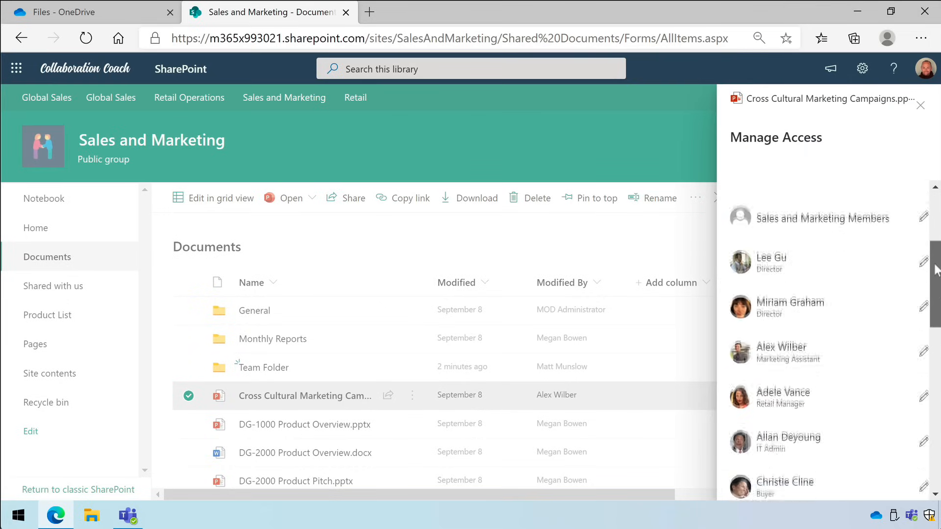
scroll("up", 3)
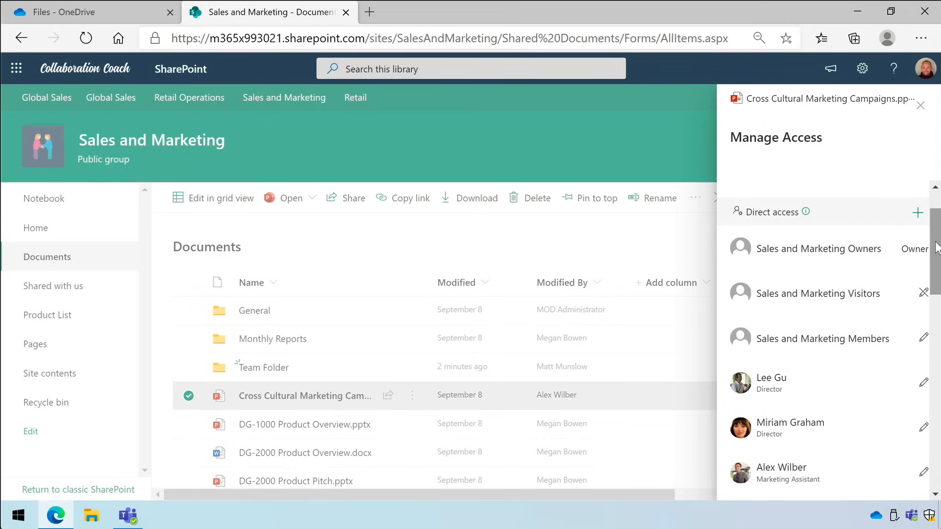